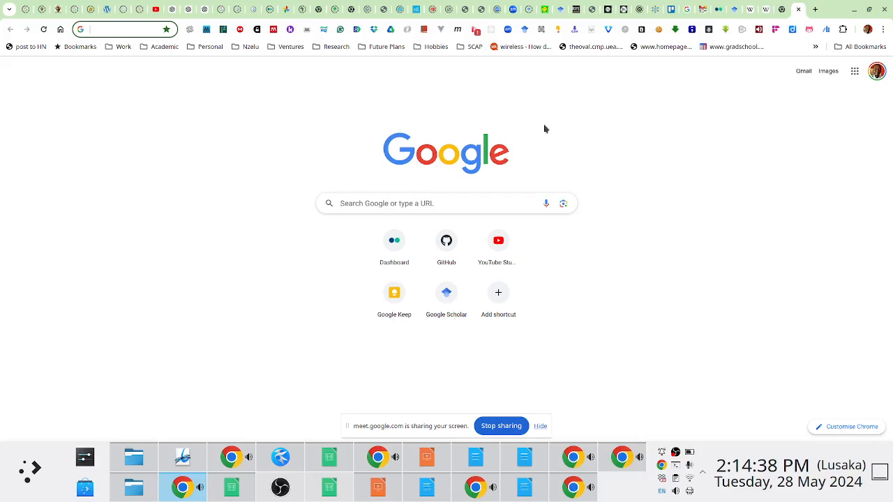
Go to the journals.unza.zm University of Zambia Journals site from the address bar suggestion.
text(journals.unza.zm)
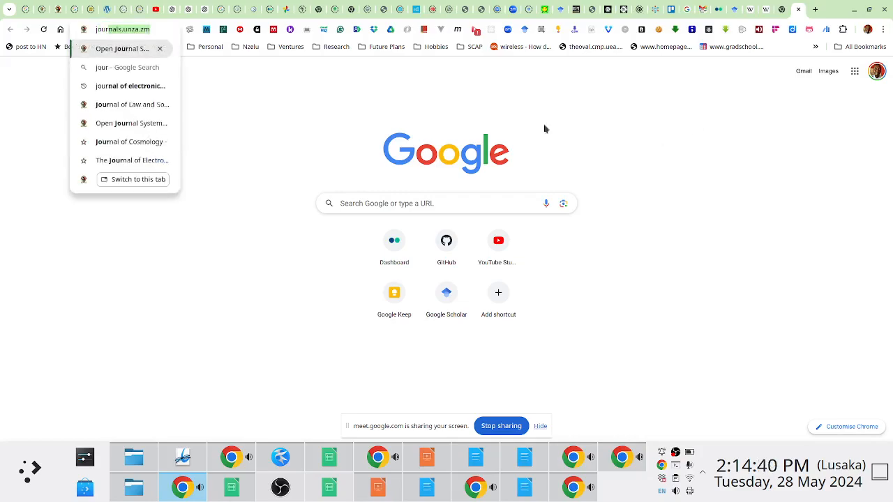
click(122, 48)
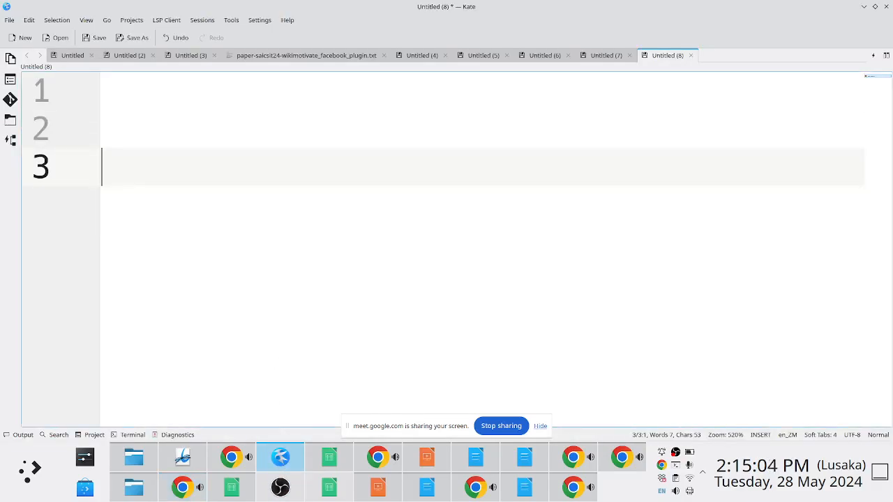
key(Return)
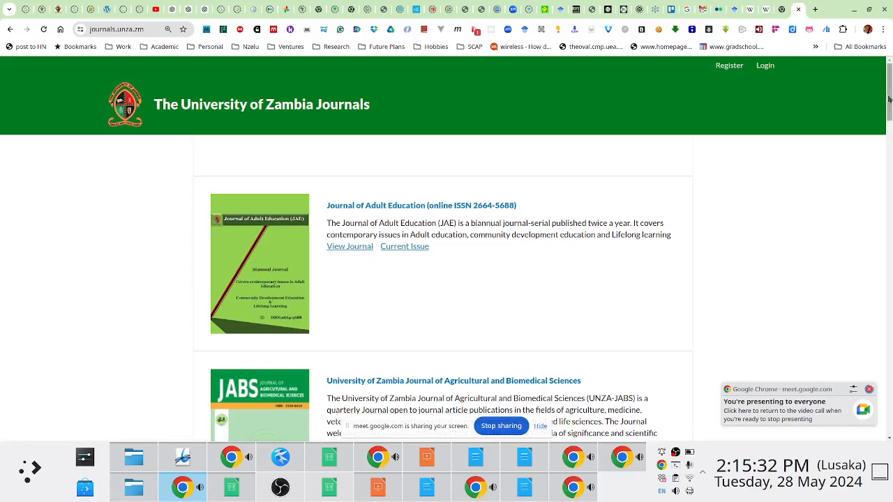
scroll(down, 3)
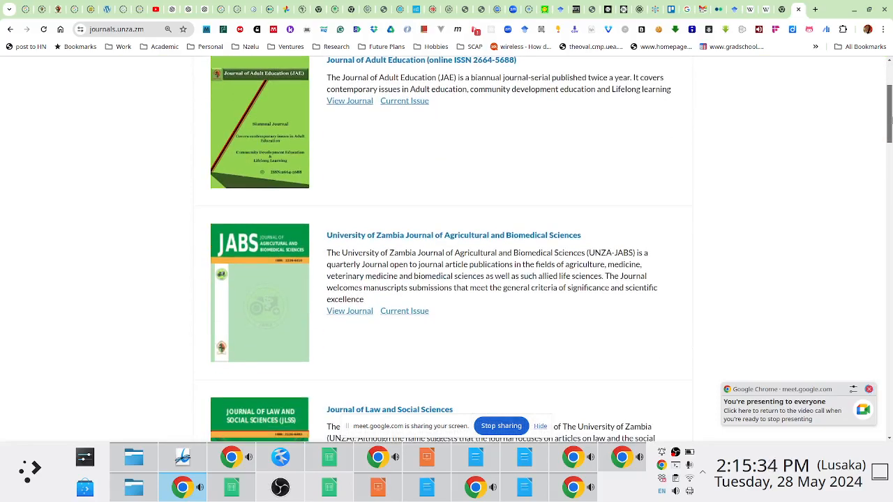
scroll(up, 3)
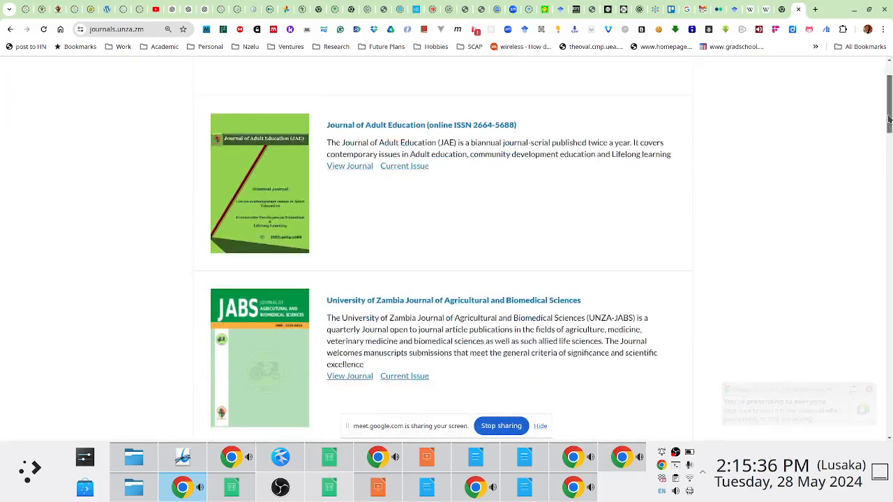
scroll(down, 3)
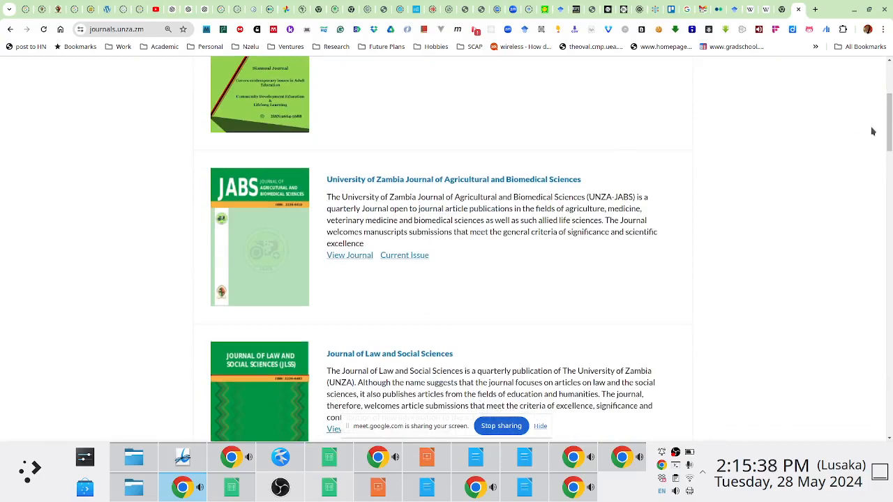
scroll(down, 3)
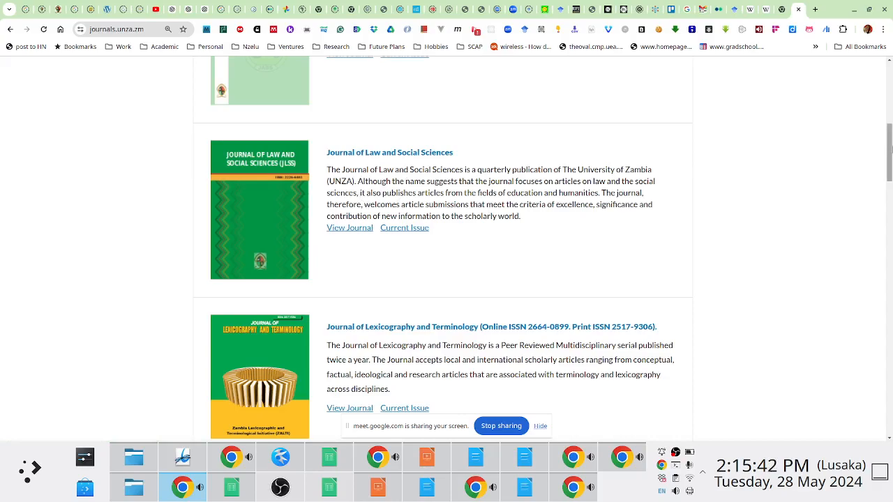
scroll(down, 3)
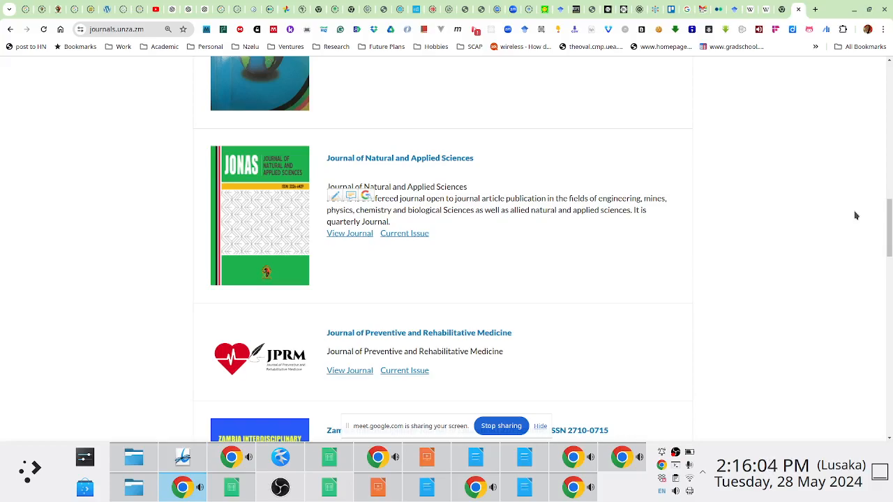
scroll(down, 3)
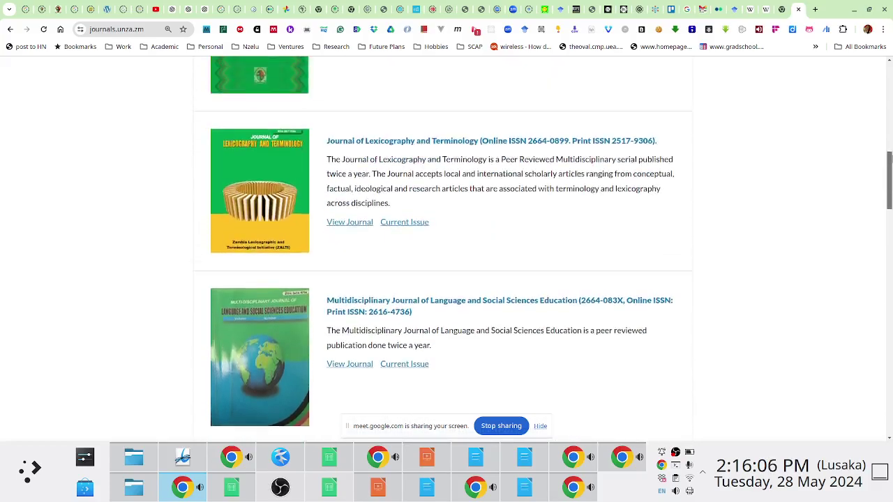
scroll(up, 3)
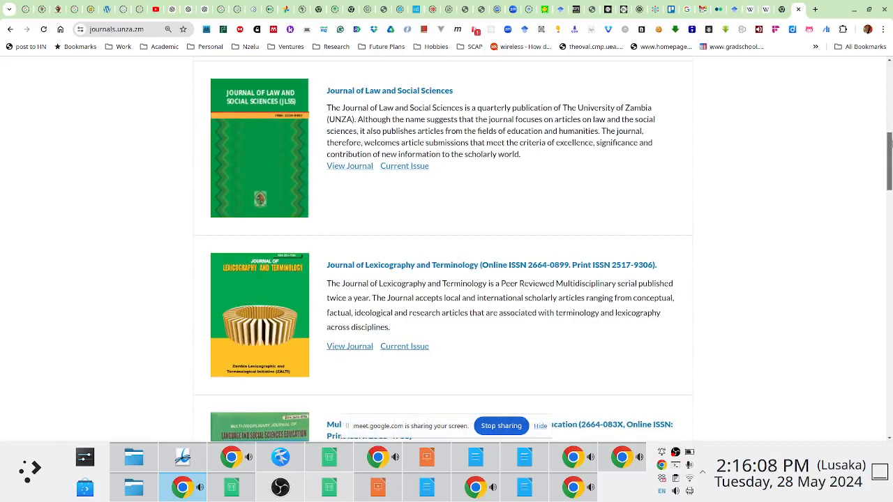
scroll(down, 3)
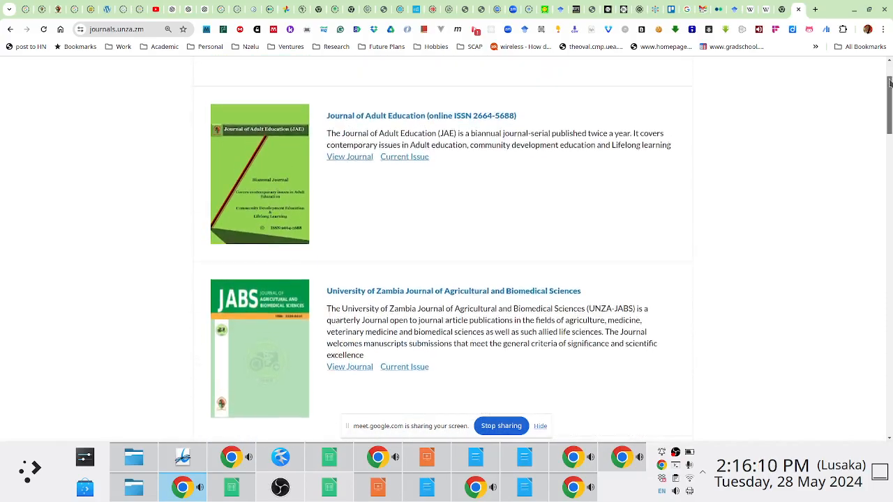
scroll(up, 3)
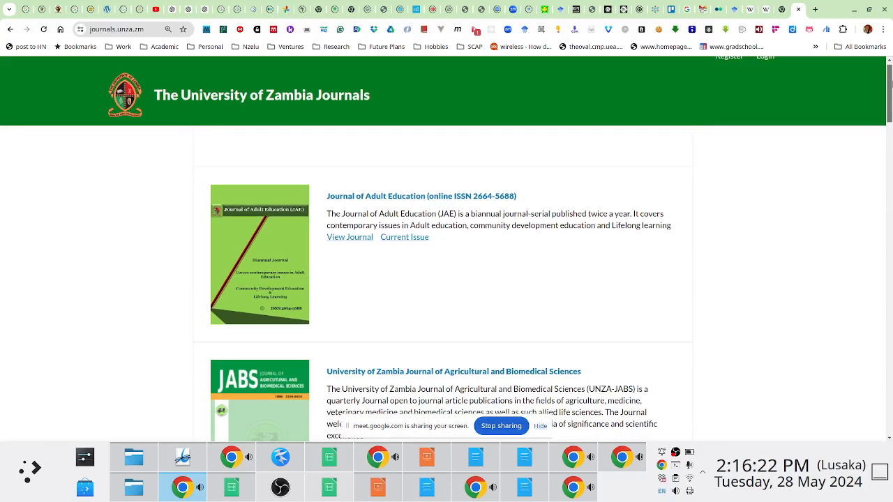
scroll(down, 3)
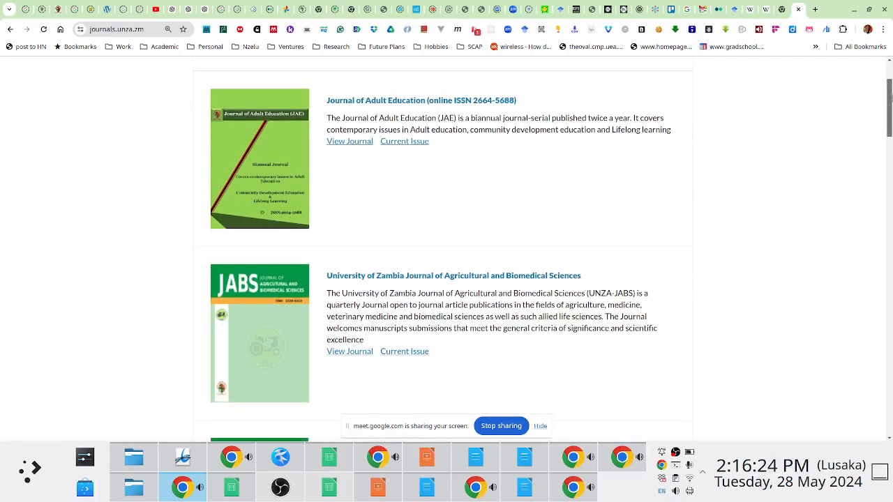
scroll(down, 3)
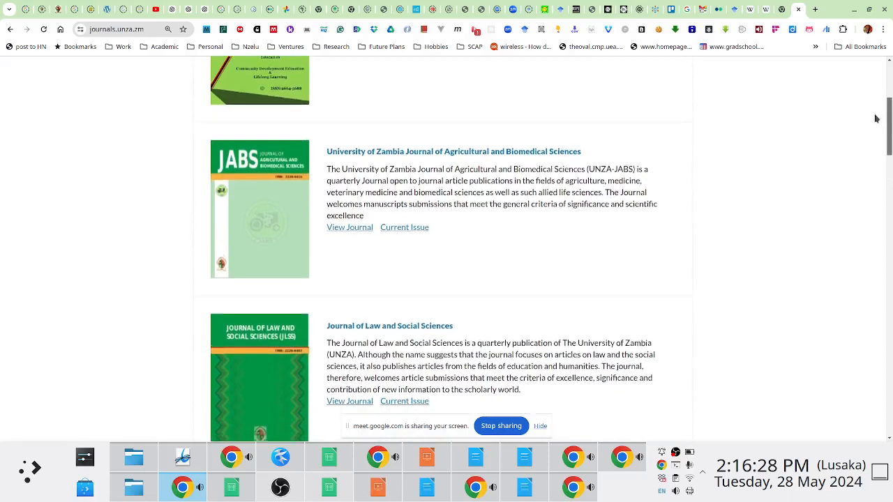
scroll(down, 3)
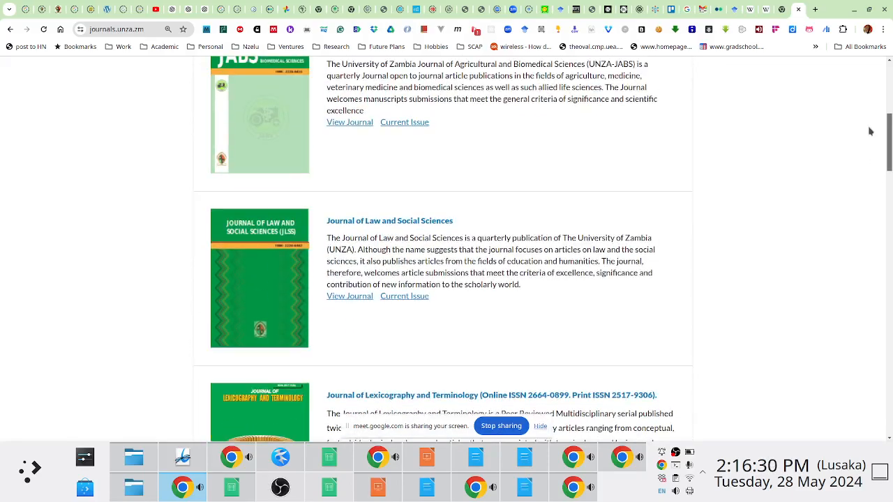
scroll(down, 3)
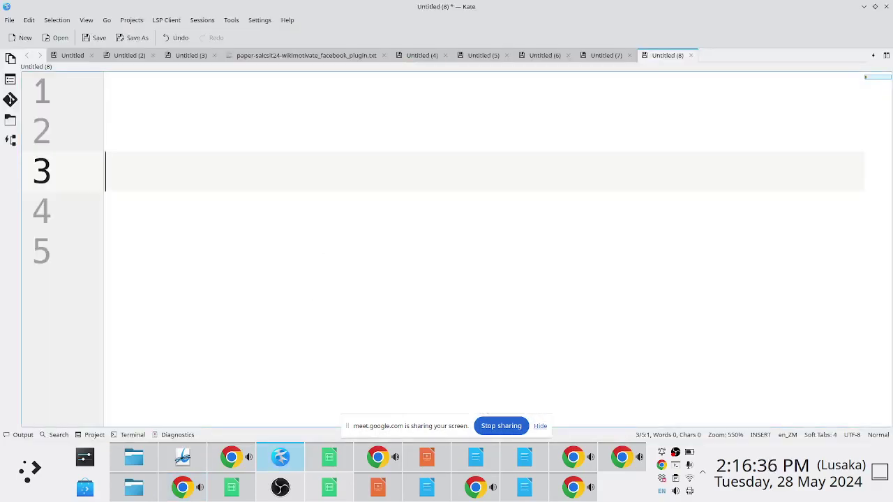
text(https://journals.unza.zm/index.php/JLSS)
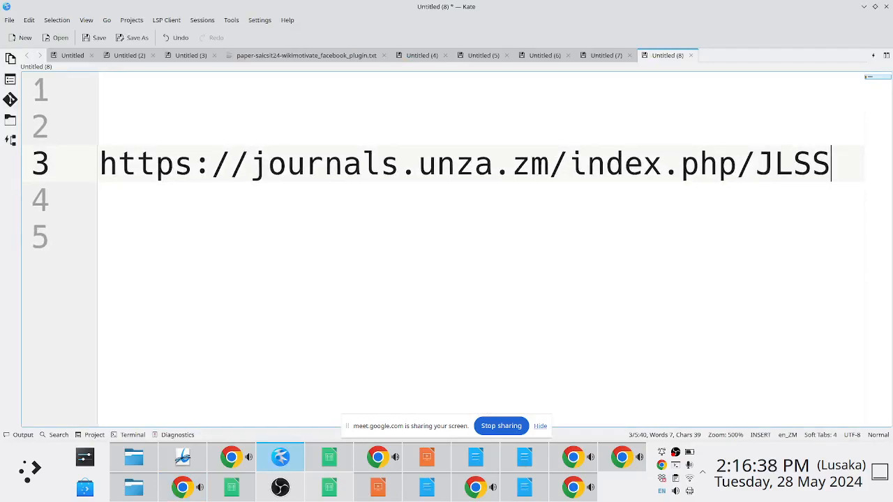
scroll(down, 3)
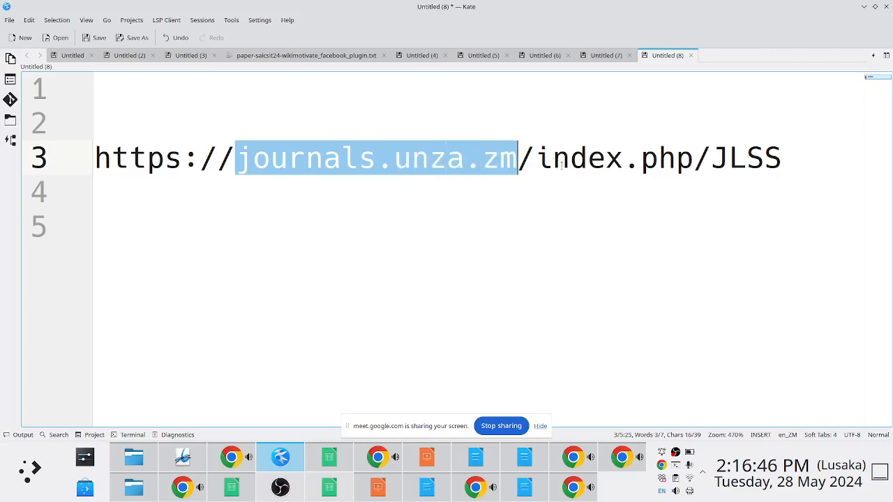
double_click(589, 158)
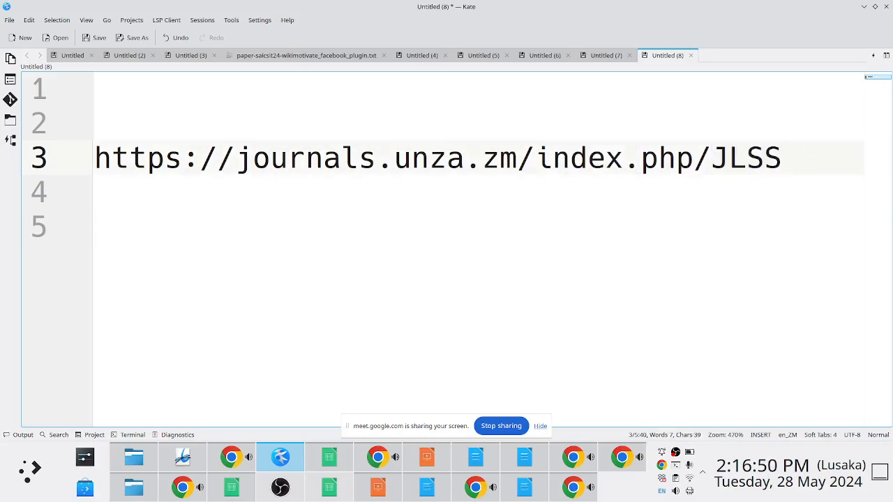
key(Return)
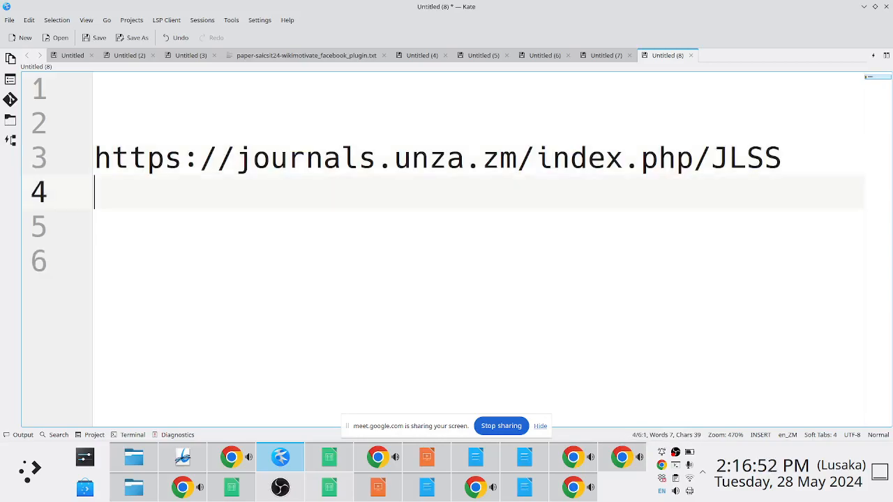
Add the JONAS URL, then a second JLSS address with its journal code partly trimmed.
text(https://journals.unza.zm/index.php/JONAS)
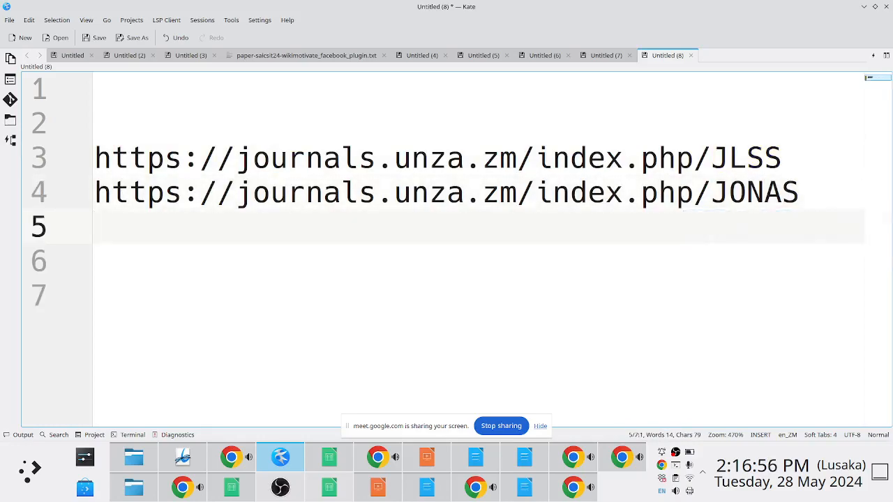
text(https://journals.unza.zm/index.php/JLSS)
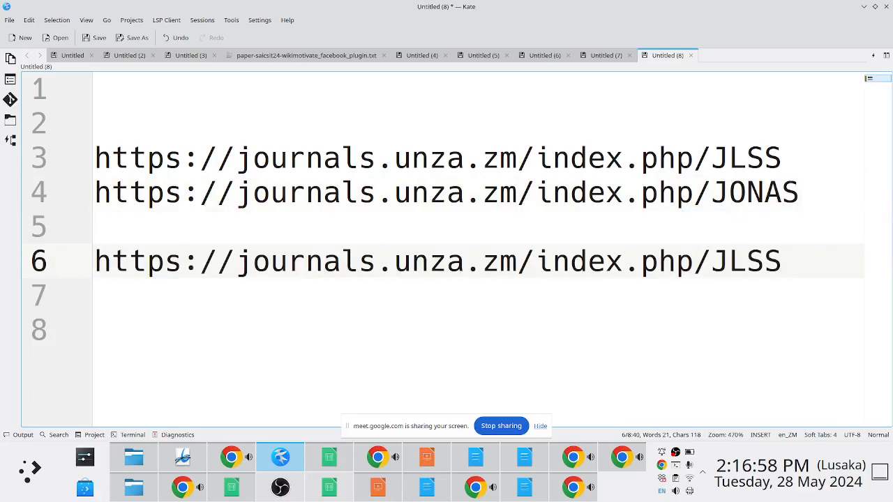
key(BackSpace)
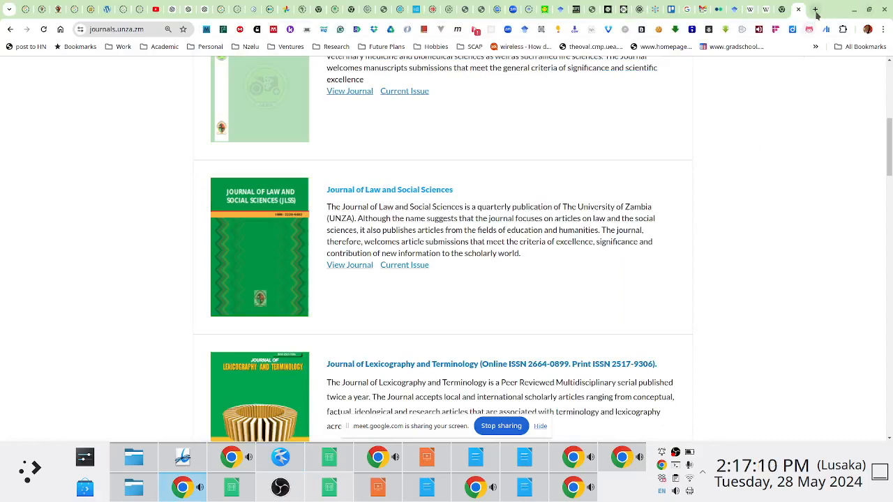
click(815, 14)
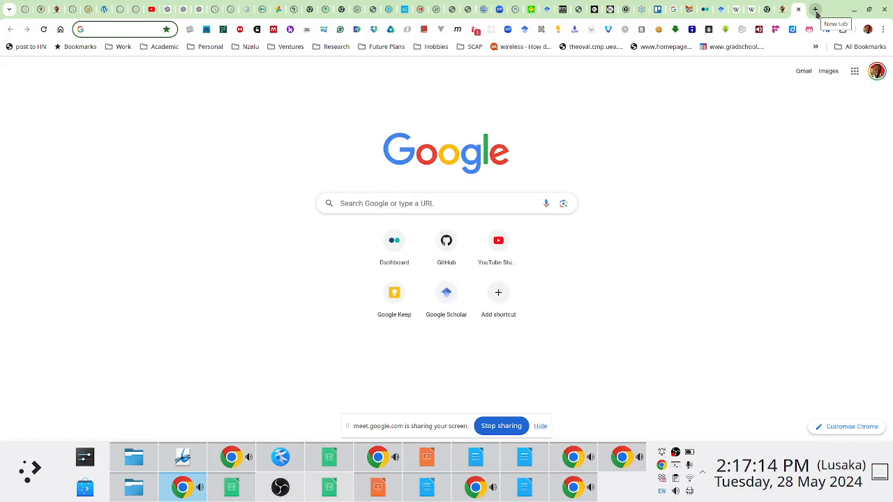
text(moodle.unza.zm)
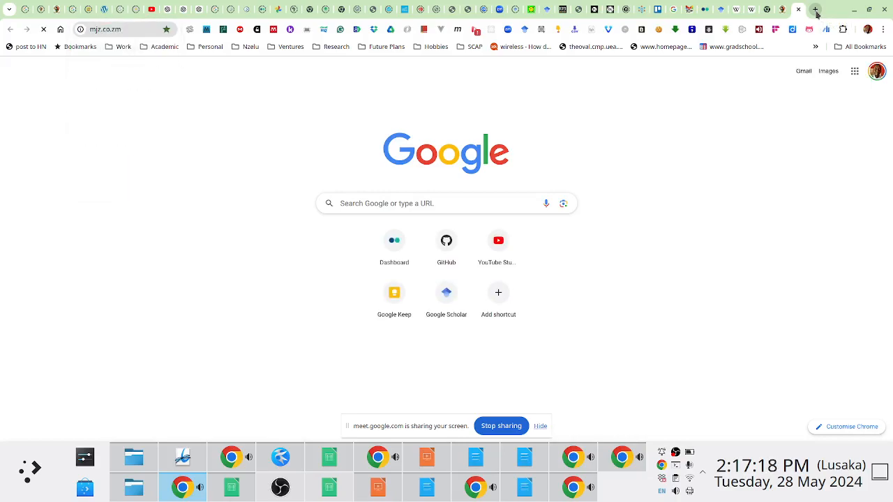
click(105, 28)
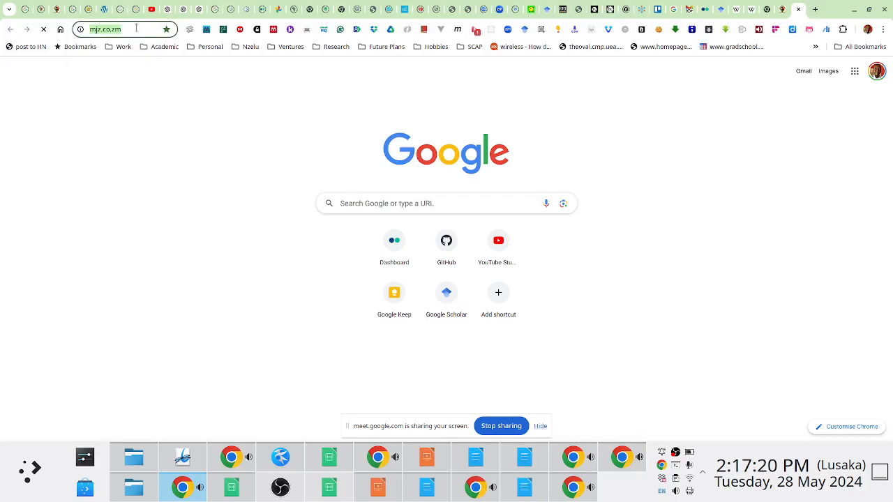
key(Return)
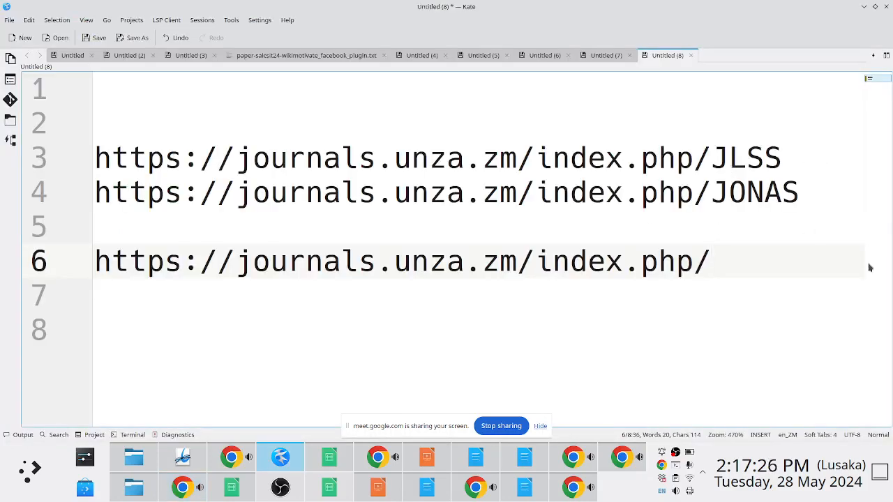
text(https://mjz.co.zm/index.php/mjz)
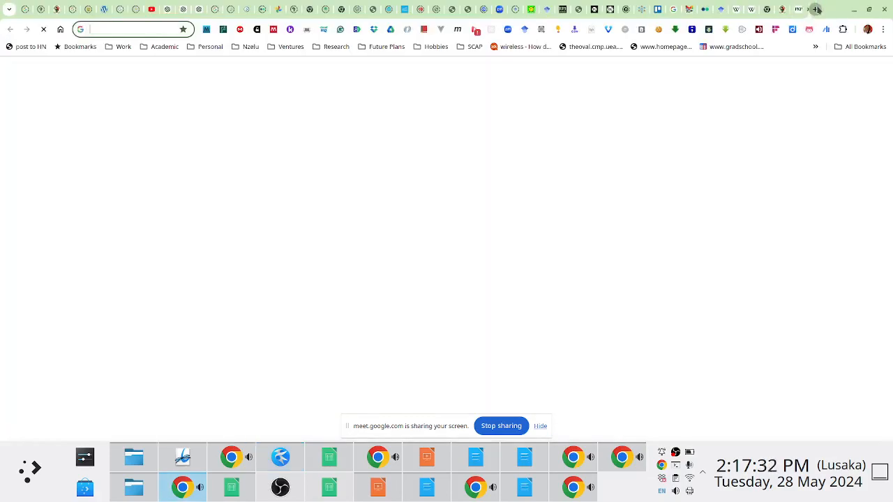
Search Google for 'zambia ict journal' and view the Zambia ICT Journal site's article list.
text(zambia ict journal)
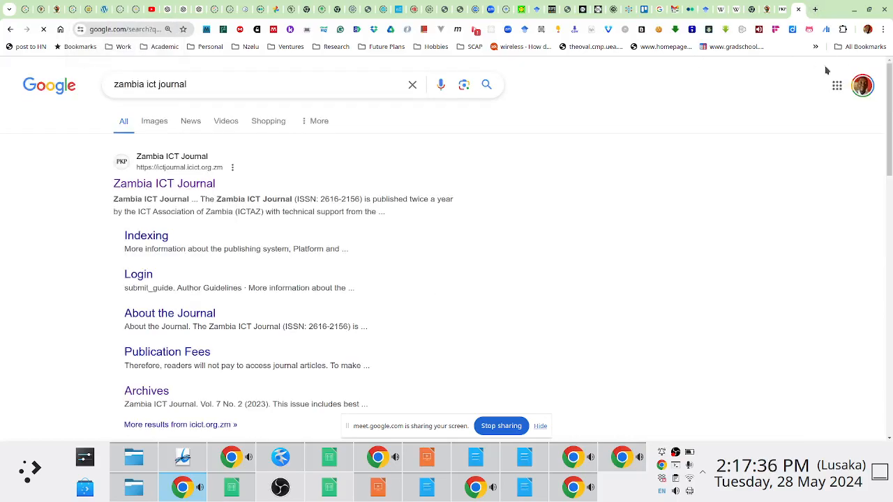
scroll(down, 3)
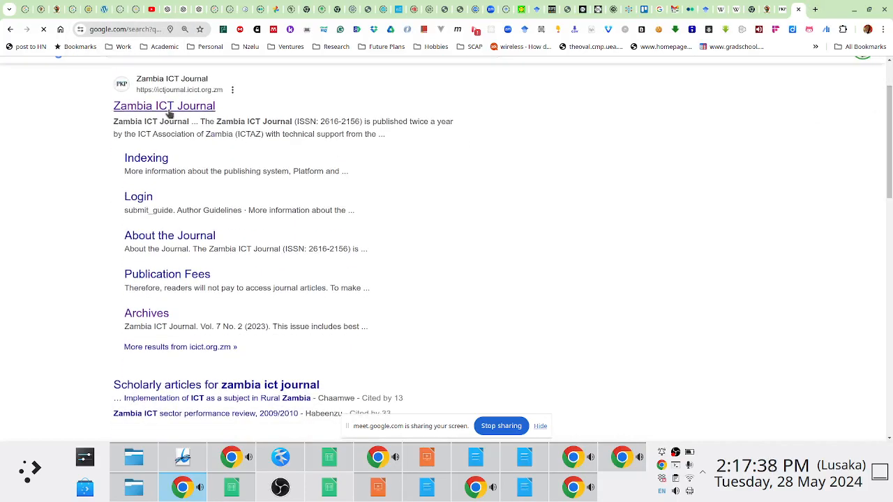
mouse_move(164, 106)
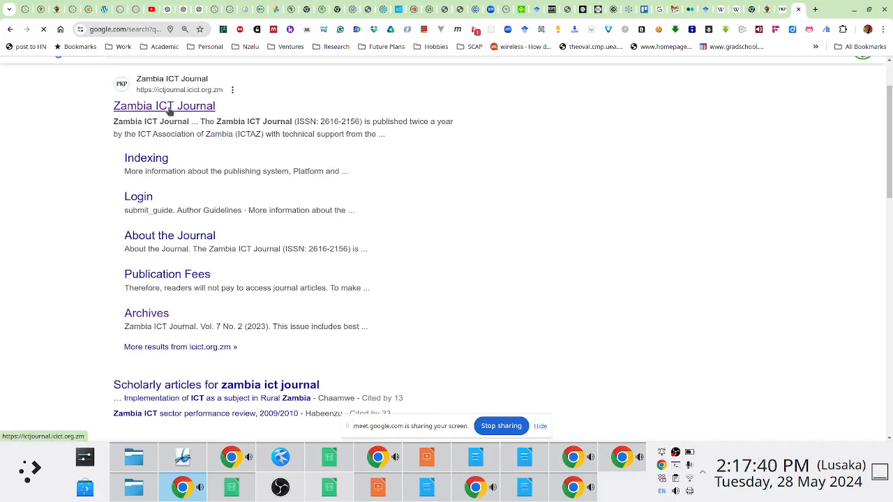
mouse_move(636, 84)
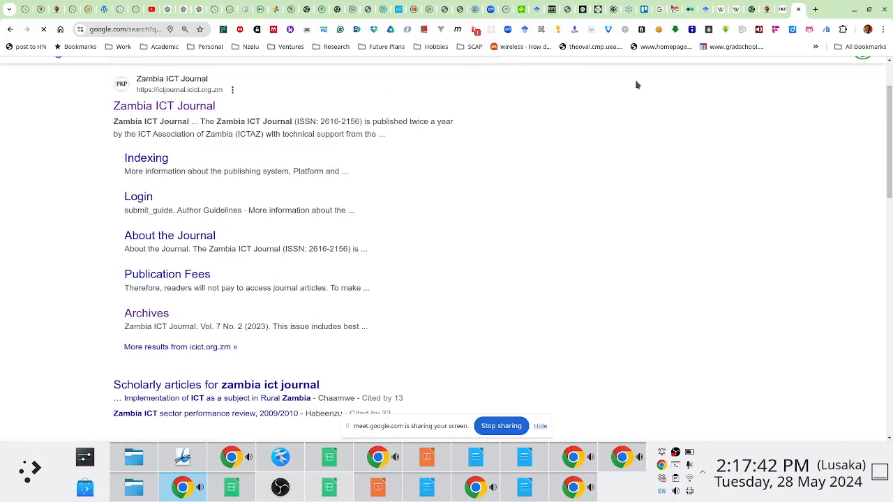
click(163, 105)
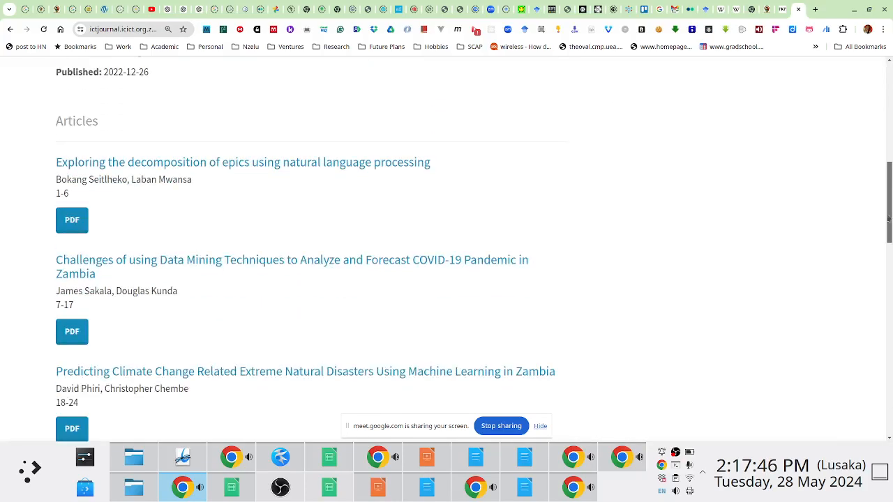
scroll(down, 3)
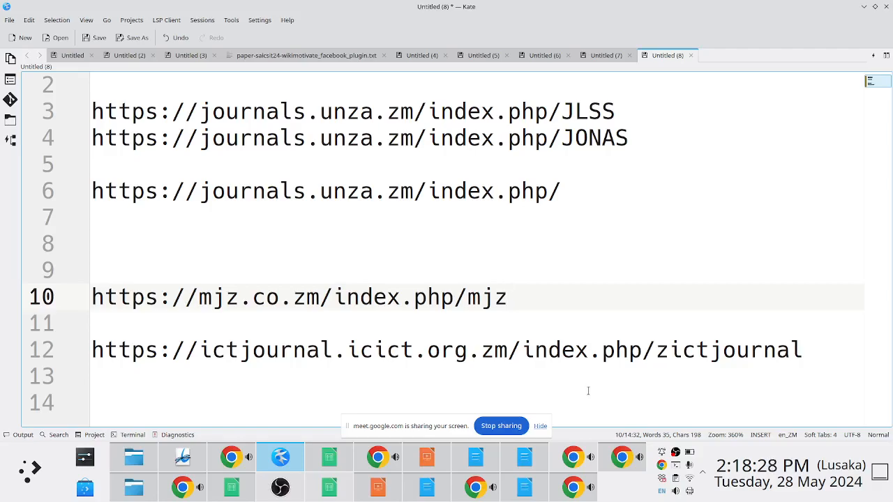
mouse_move(563, 388)
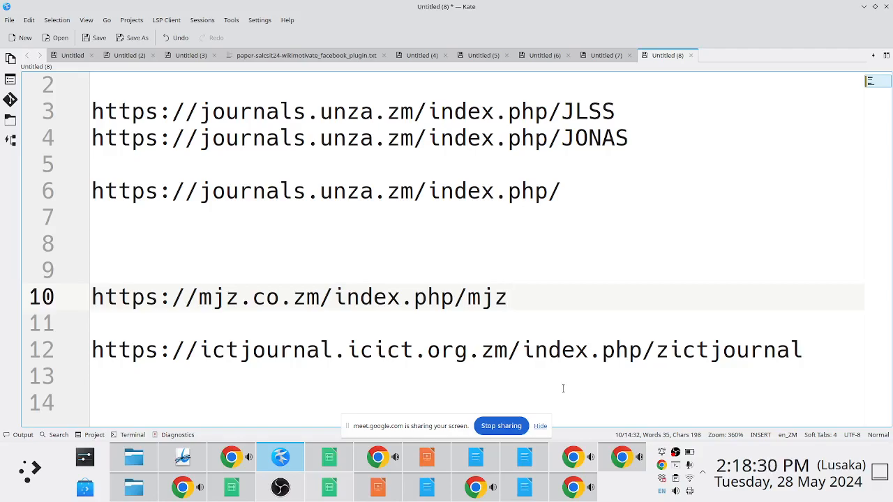
mouse_move(537, 386)
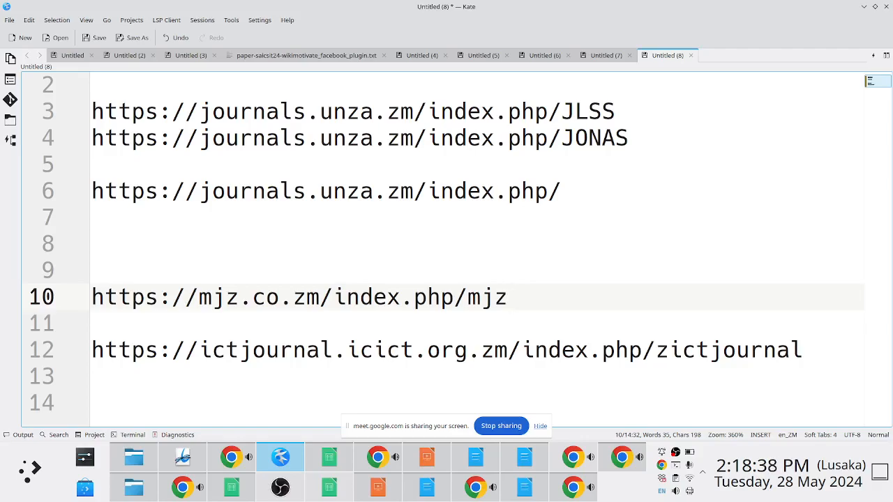
click(562, 191)
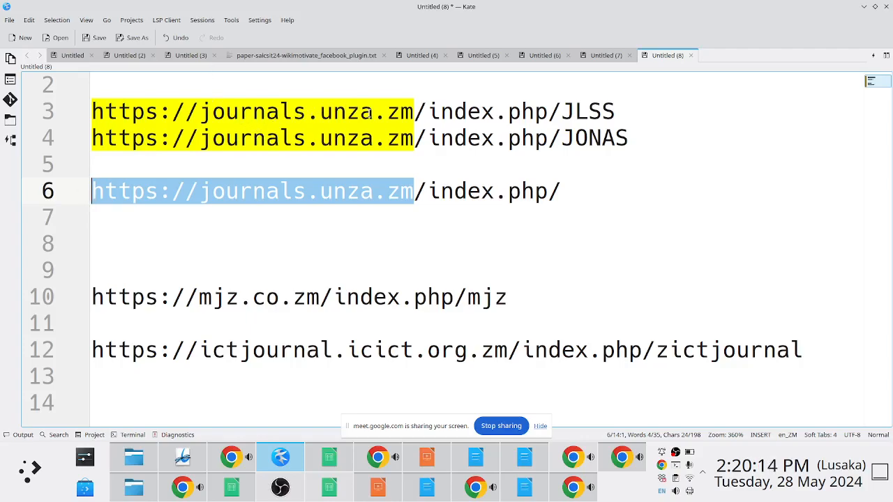
Browse the University of Zambia Journals listing down through the journals and back to the top.
click(376, 456)
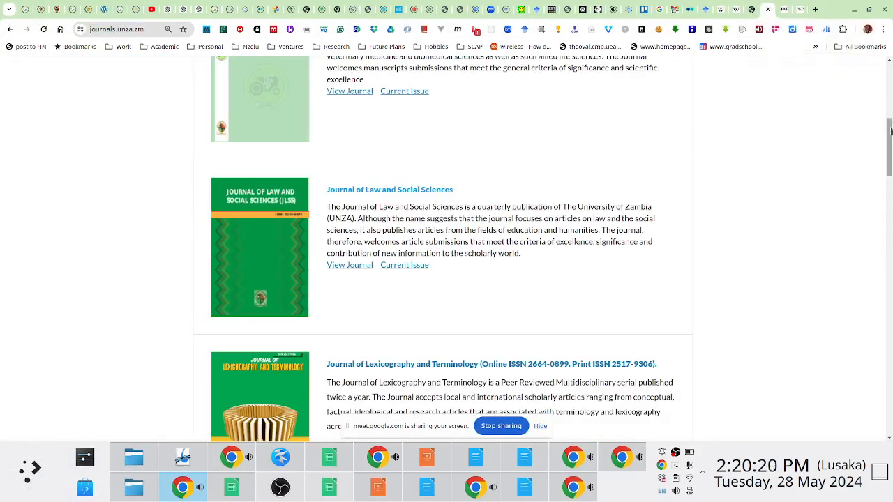
scroll(down, 3)
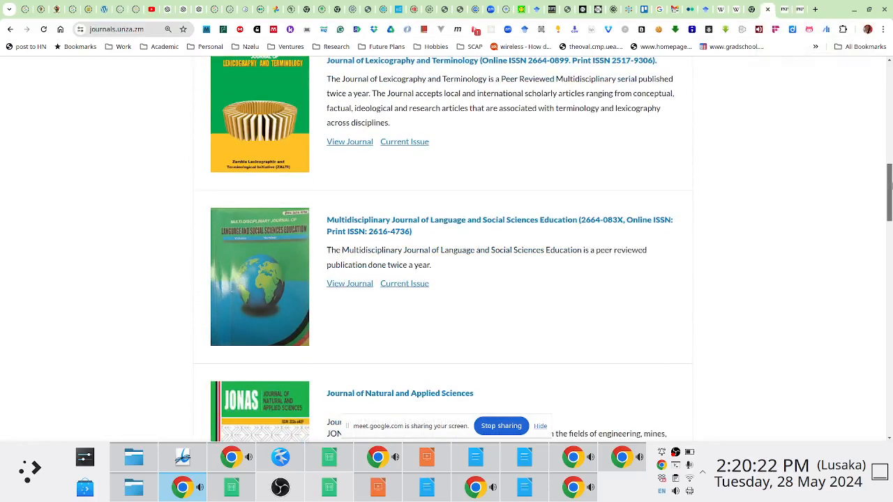
scroll(down, 3)
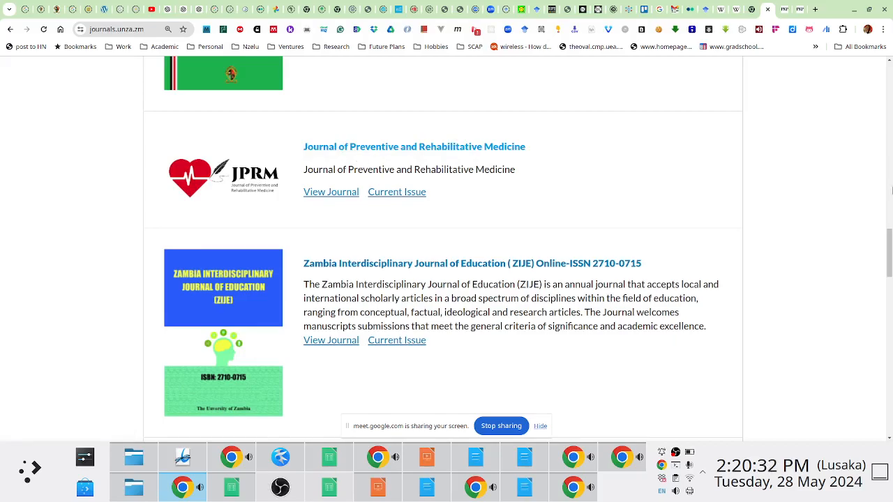
scroll(down, 3)
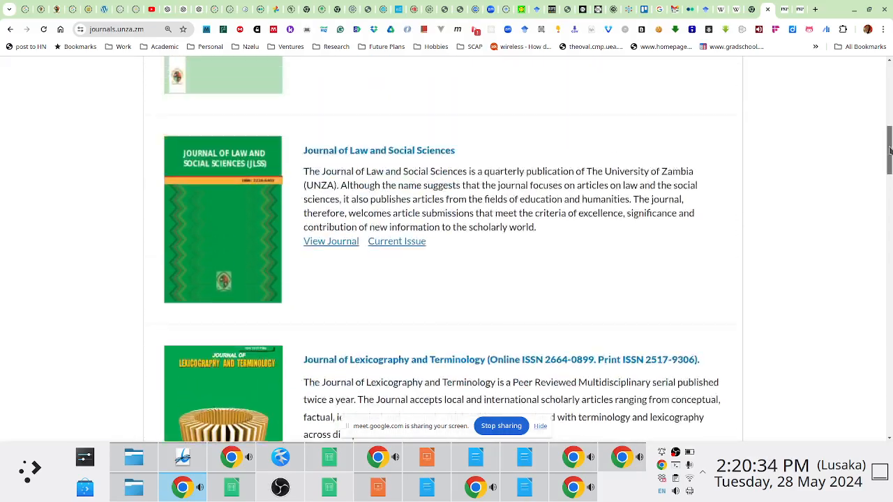
scroll(up, 3)
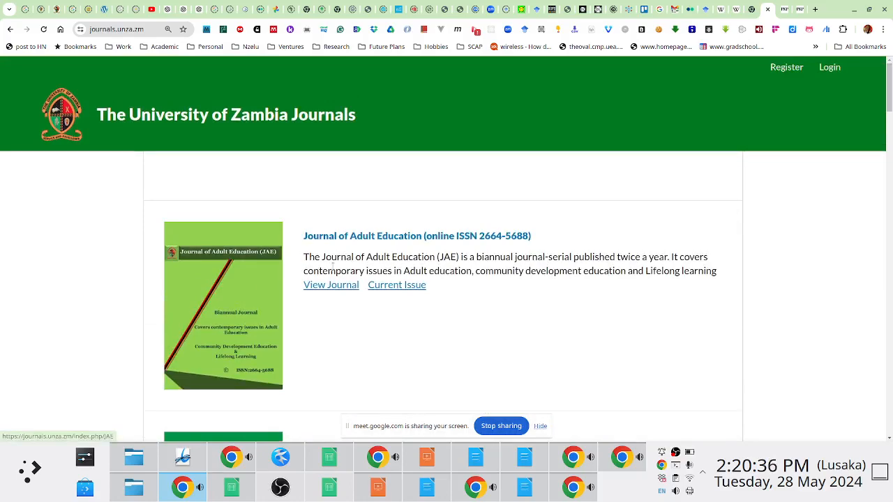
click(397, 285)
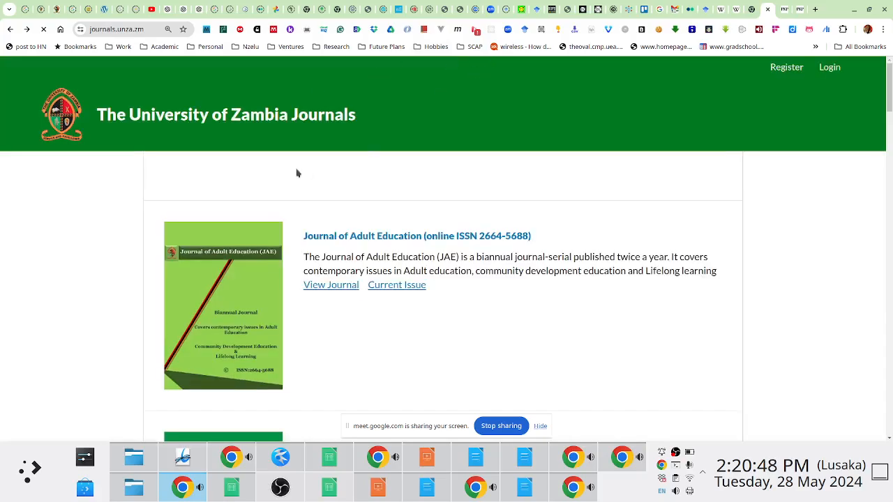
Find and open the JLSS article "What's in a Name?" on naming Zambian broadcast programmes.
scroll(down, 3)
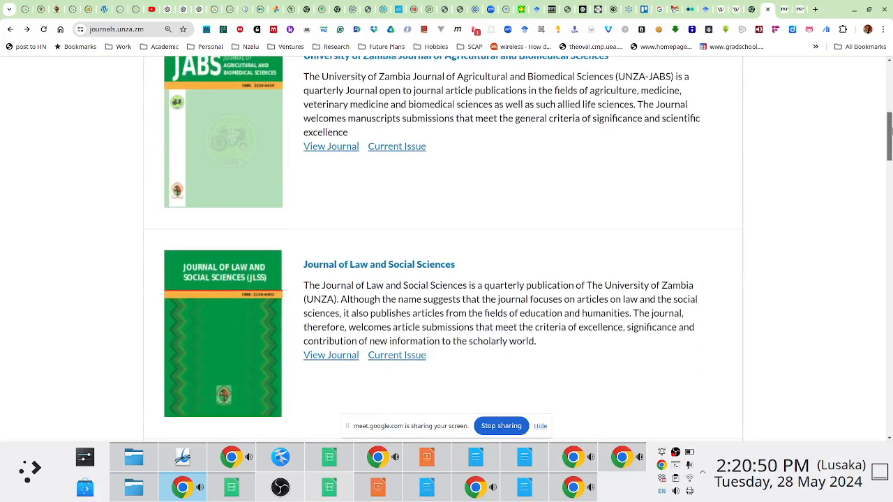
scroll(down, 3)
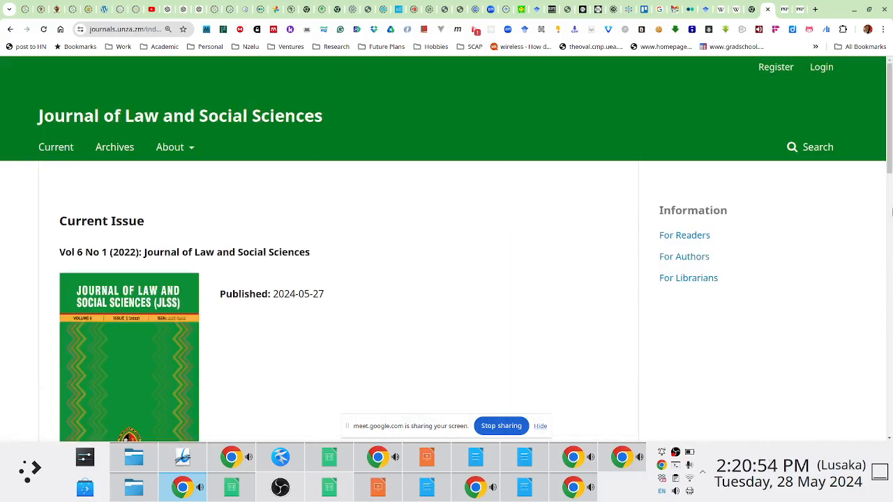
scroll(down, 3)
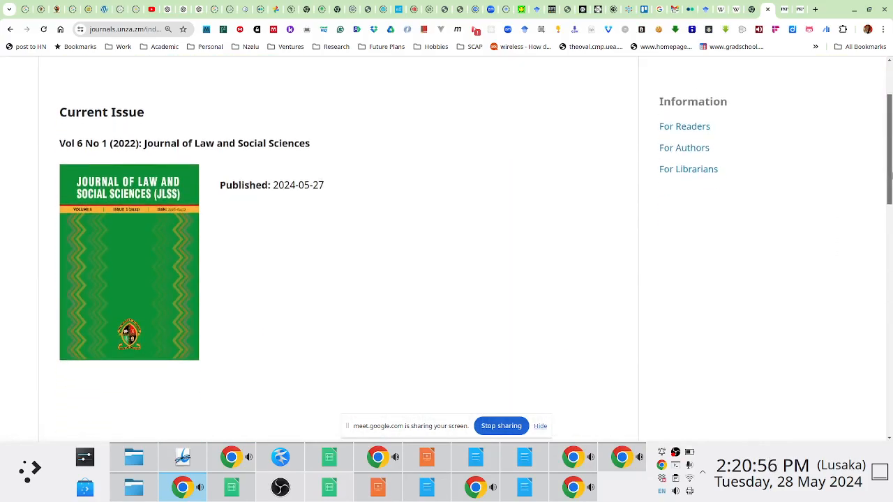
scroll(down, 3)
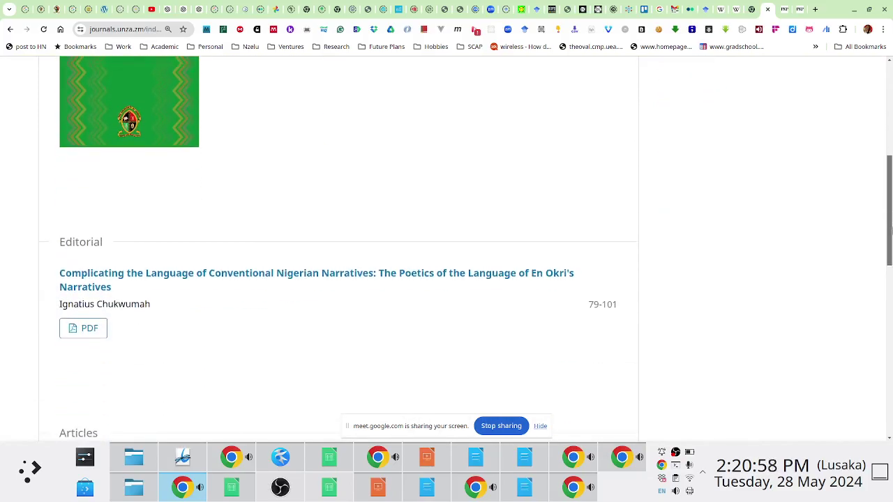
scroll(down, 3)
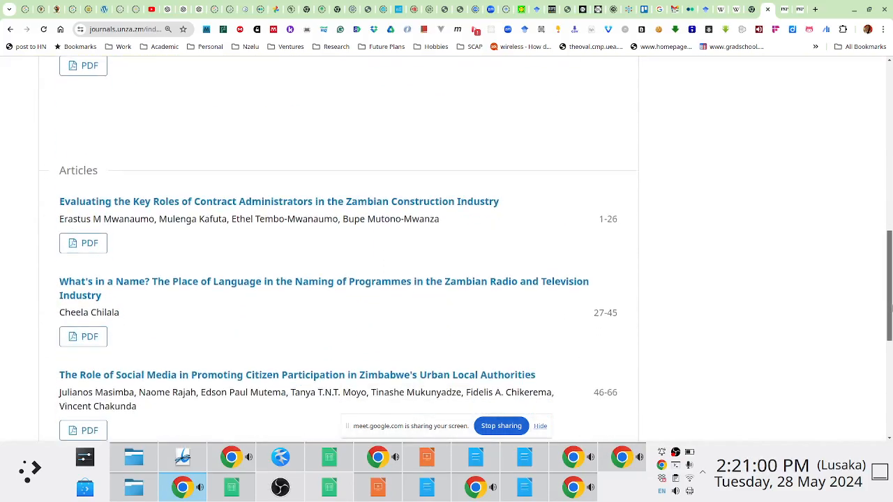
scroll(down, 3)
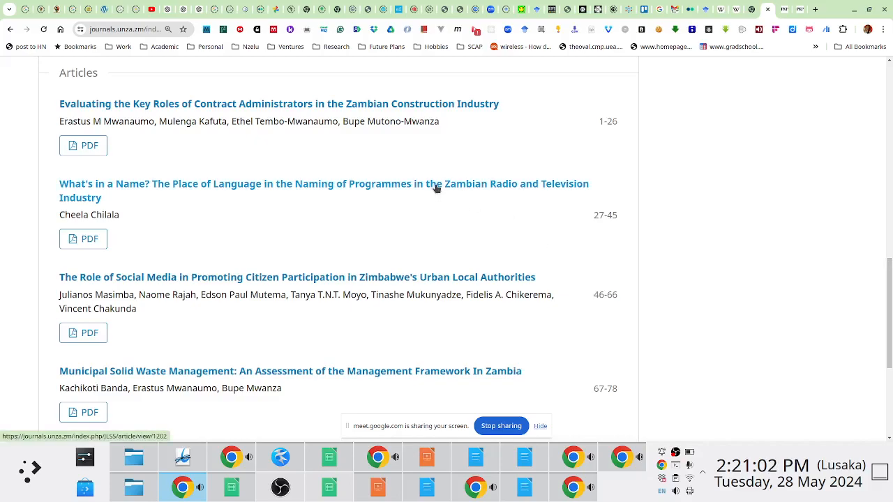
click(323, 184)
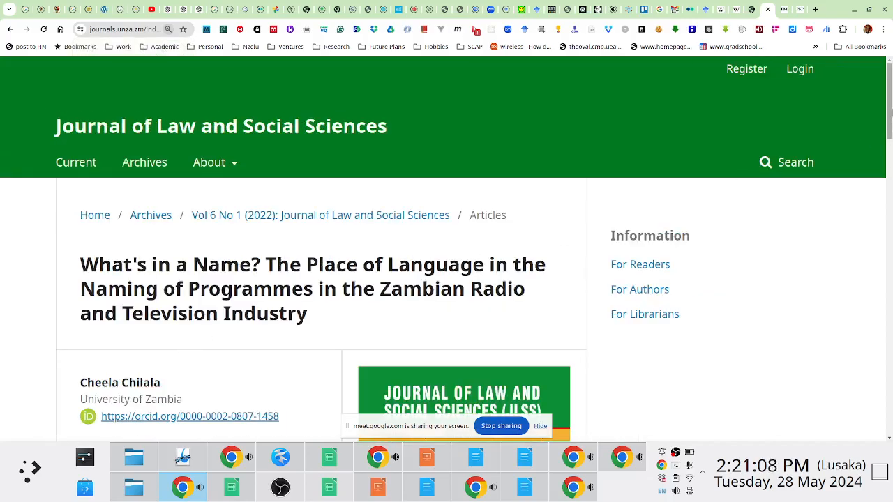
Move down to the end of the Kate URL list below the last address.
scroll(down, 3)
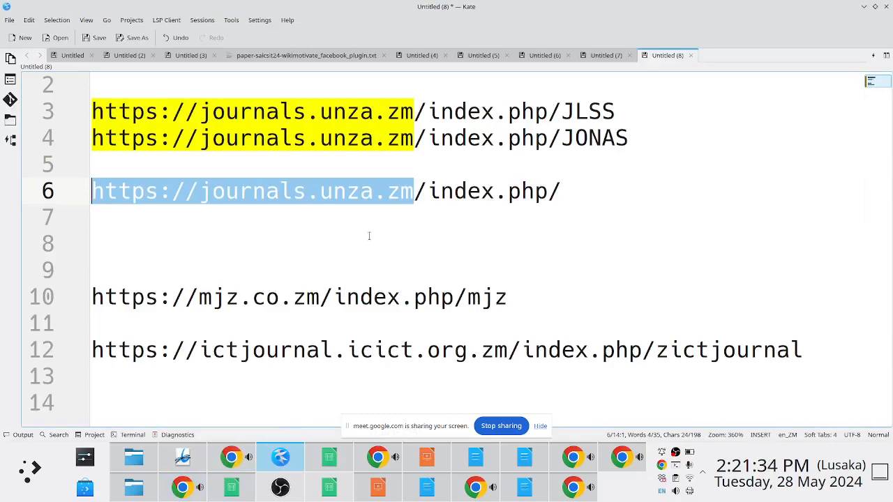
mouse_move(588, 261)
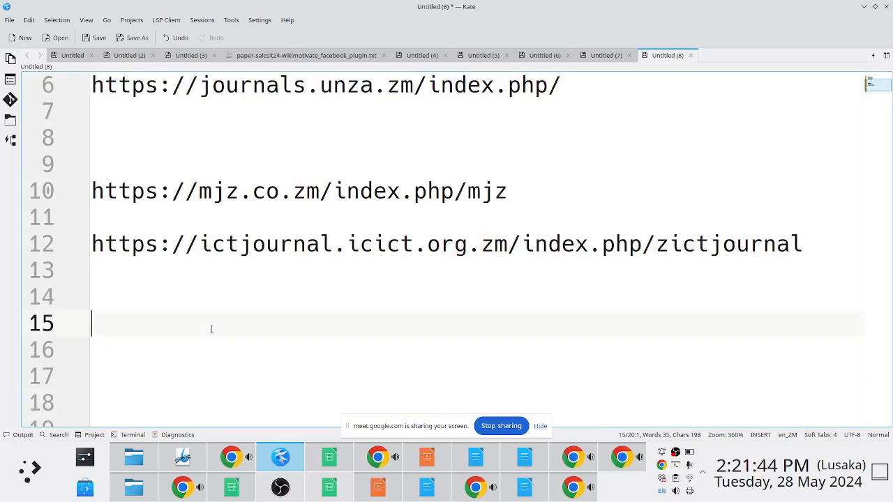
text(https://journals.unza.zm)
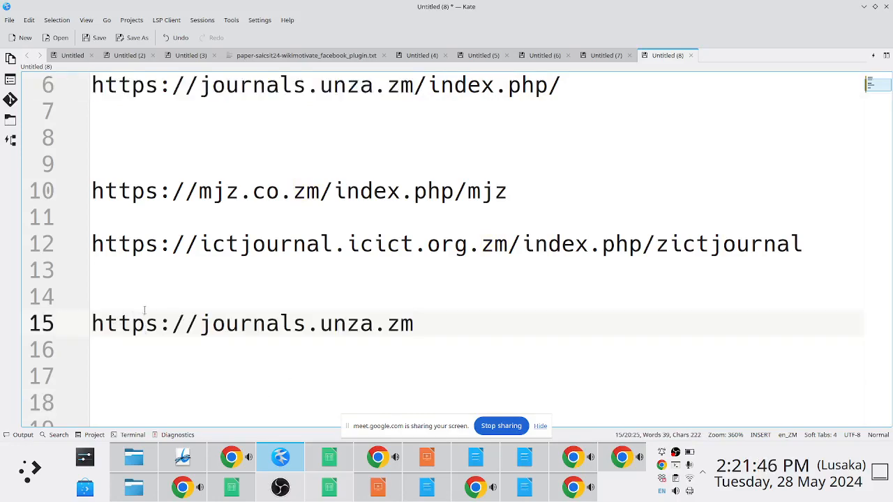
double_click(293, 323)
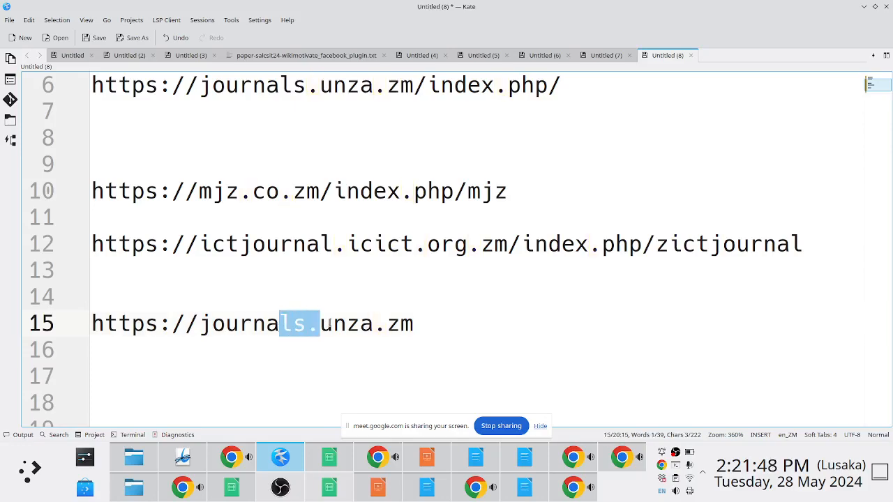
text(cbu)
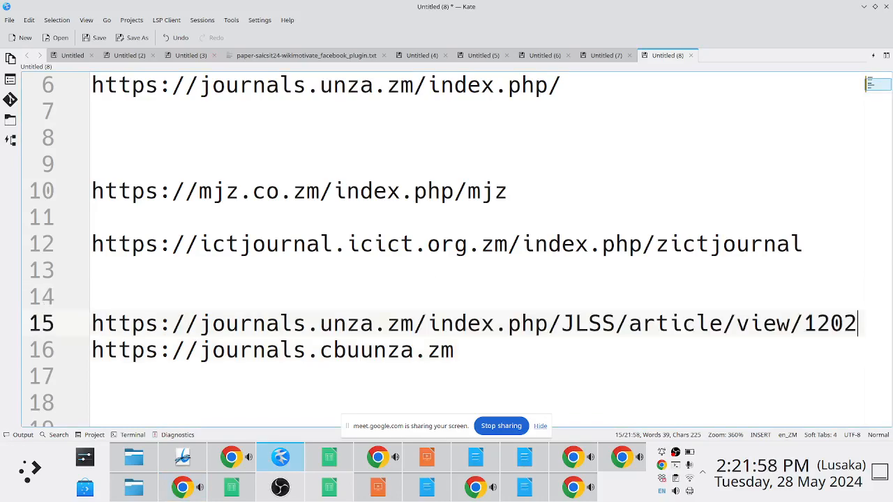
key(Return)
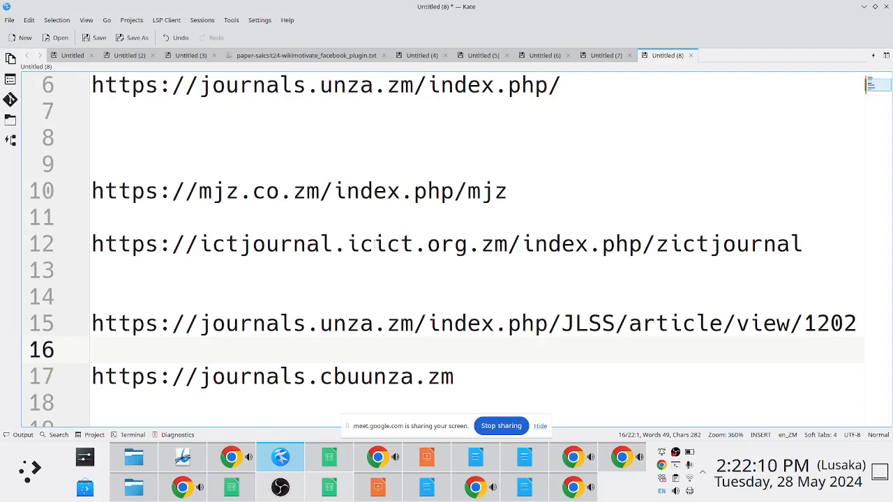
mouse_move(351, 293)
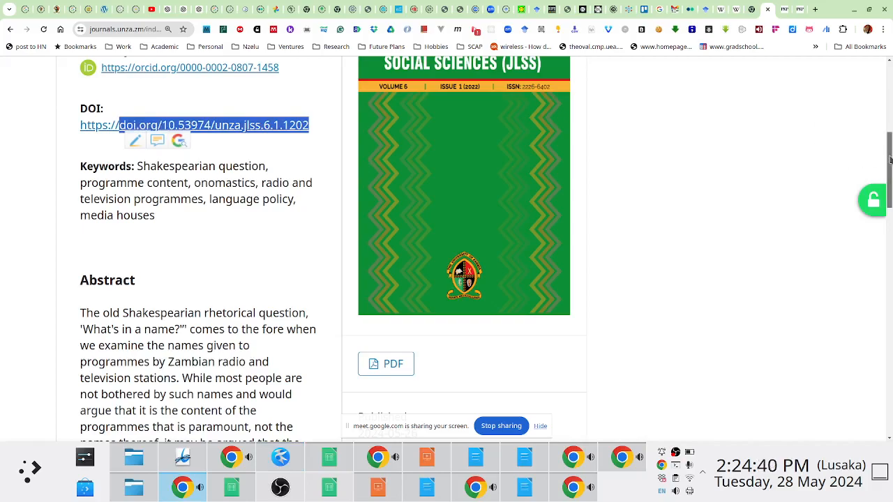
Scroll the JLSS article page to its DOI doi.org/10.53974/unza.jlss.6.1.1202.
scroll(up, 3)
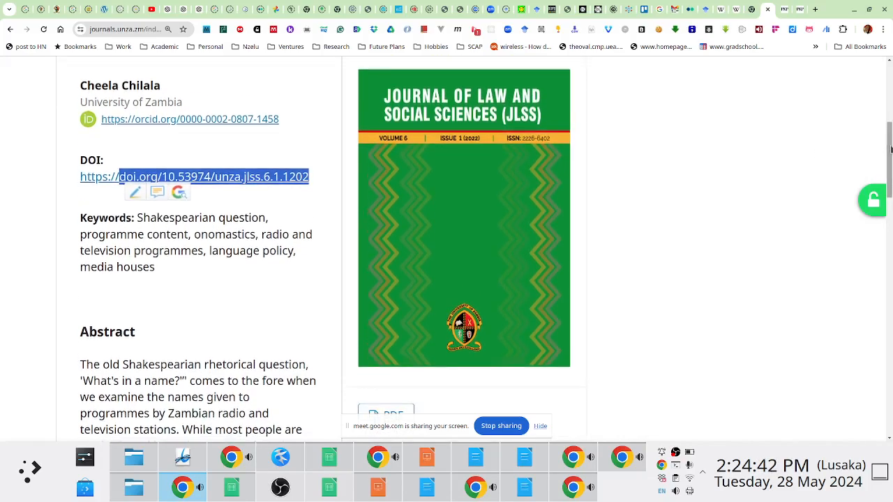